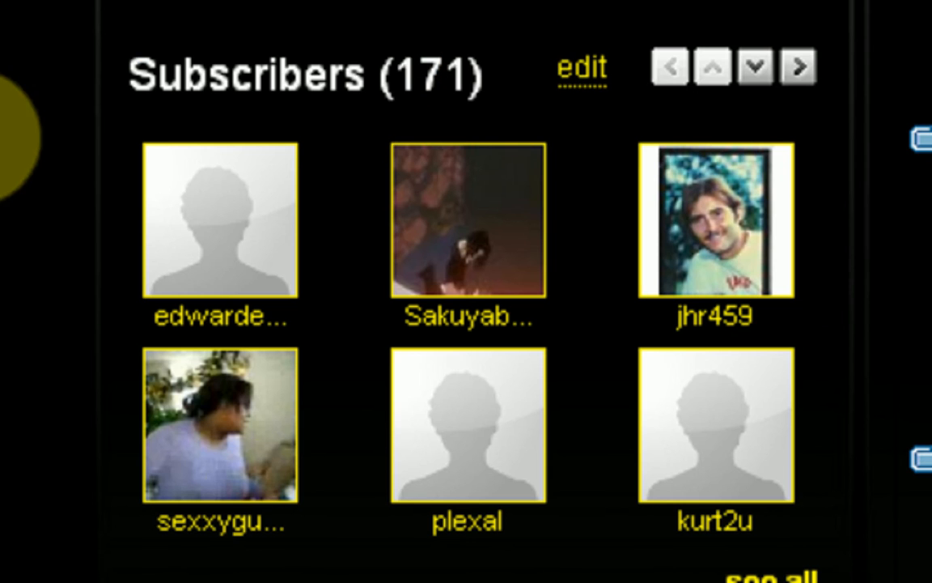
Scroll the YouTube subscribers list before switching to the Visual Basic start page
scroll("down", 3)
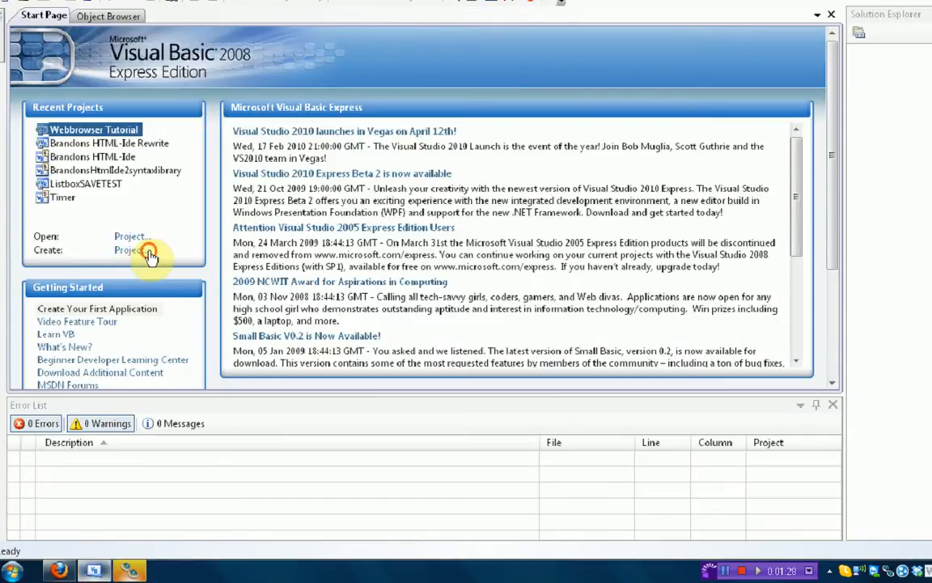
Create the WindowsApplication1 Windows Forms Application project from the Start Page
left_click(128, 250)
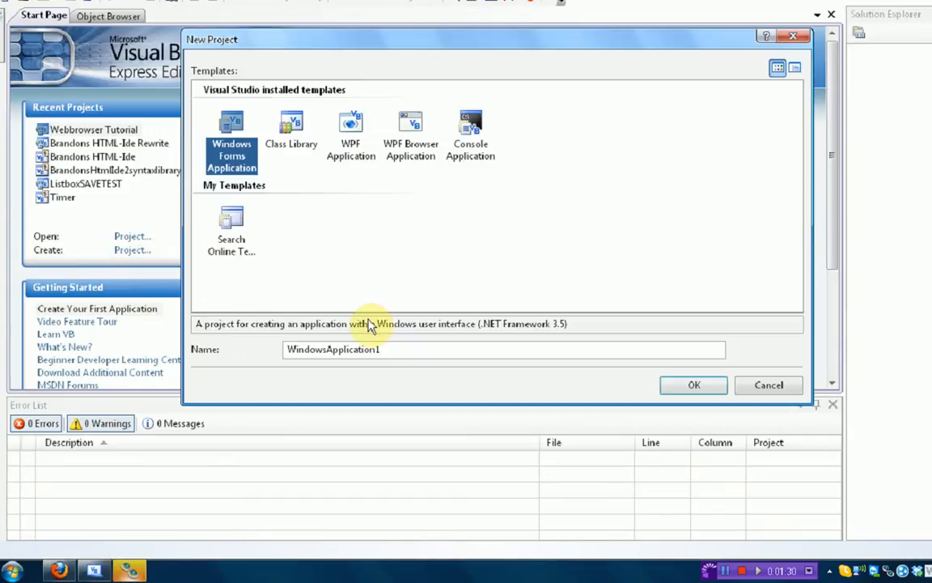
left_click(768, 385)
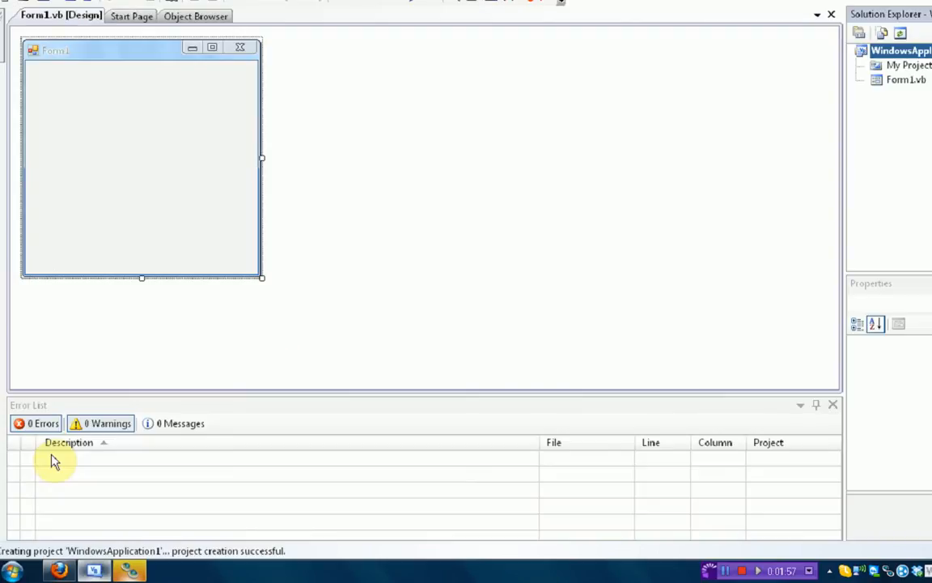
mouse_move(251, 176)
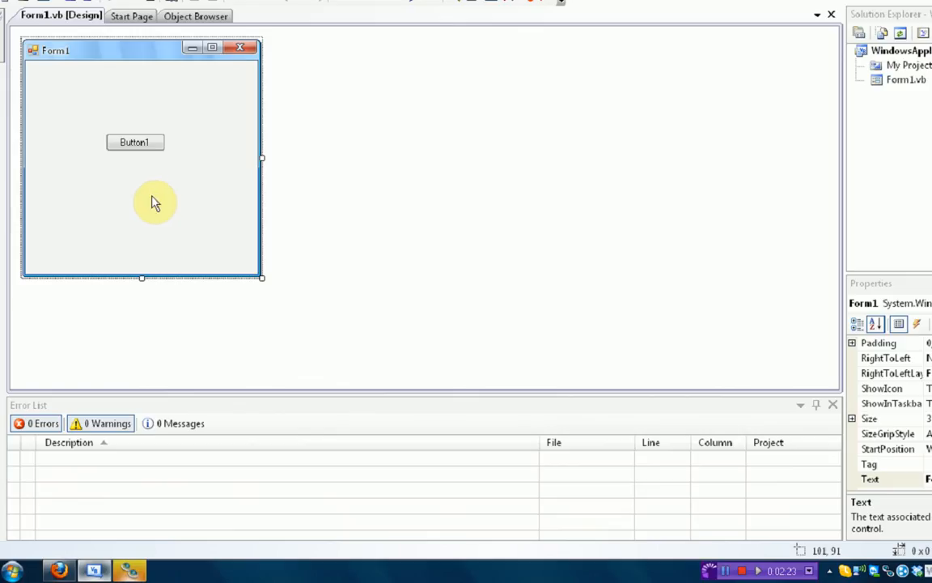
Select Form1, then select the newly placed Button1 in the designer
left_click(137, 141)
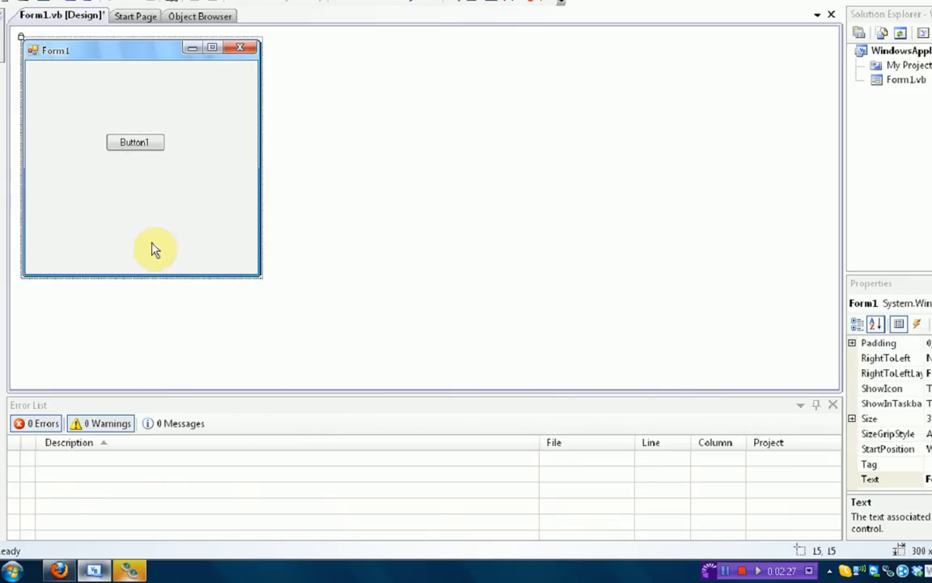
mouse_move(137, 148)
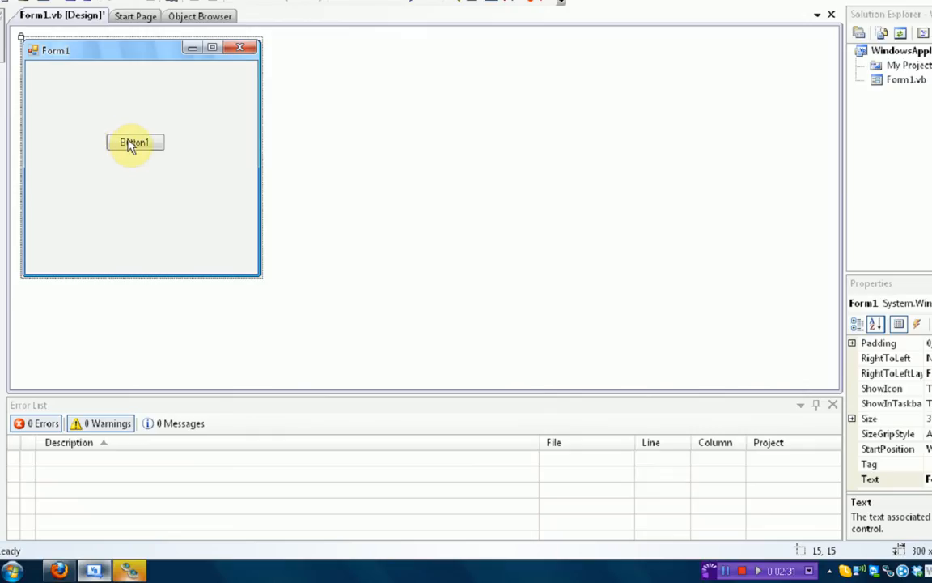
left_click(135, 143)
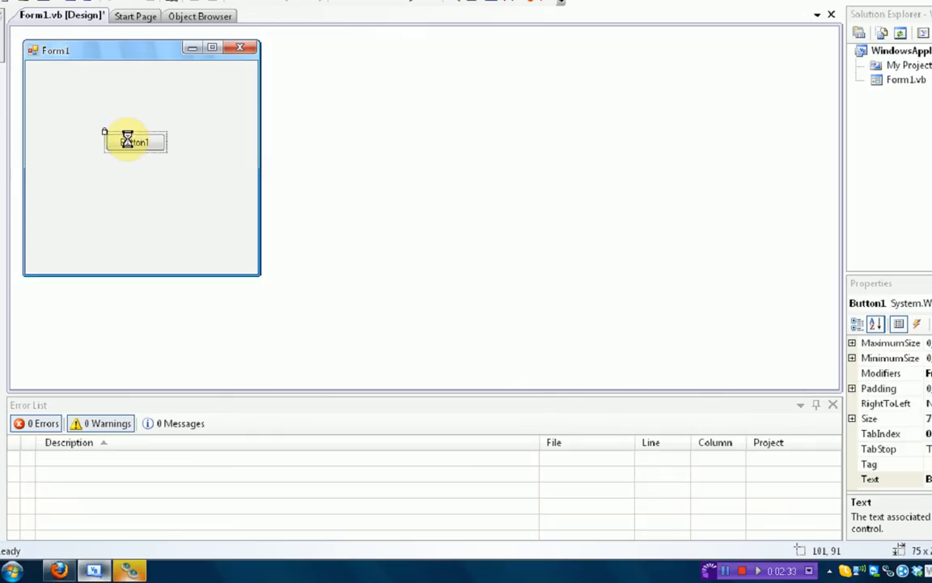
Open Button1's Click handler and begin typing Shell(My.Application
double_click(136, 143)
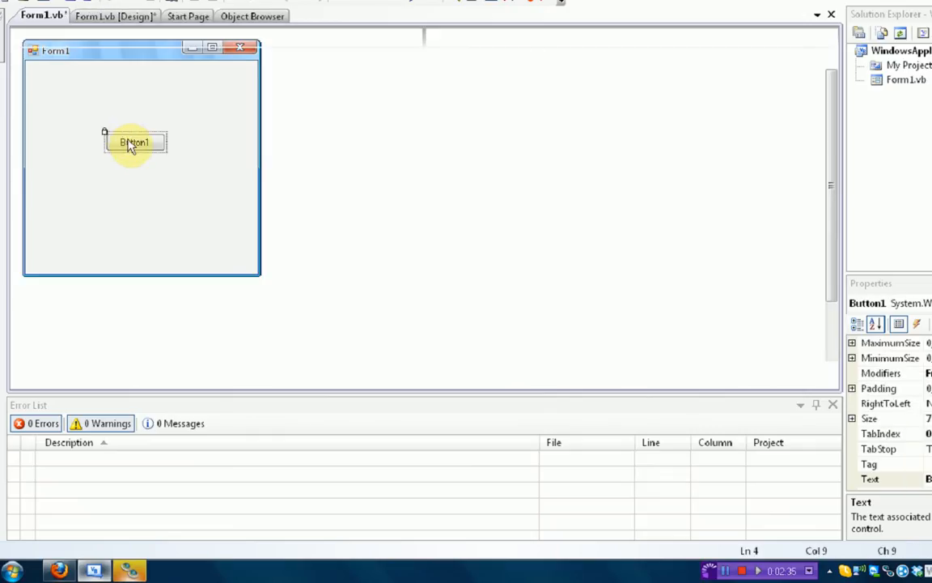
double_click(137, 144)
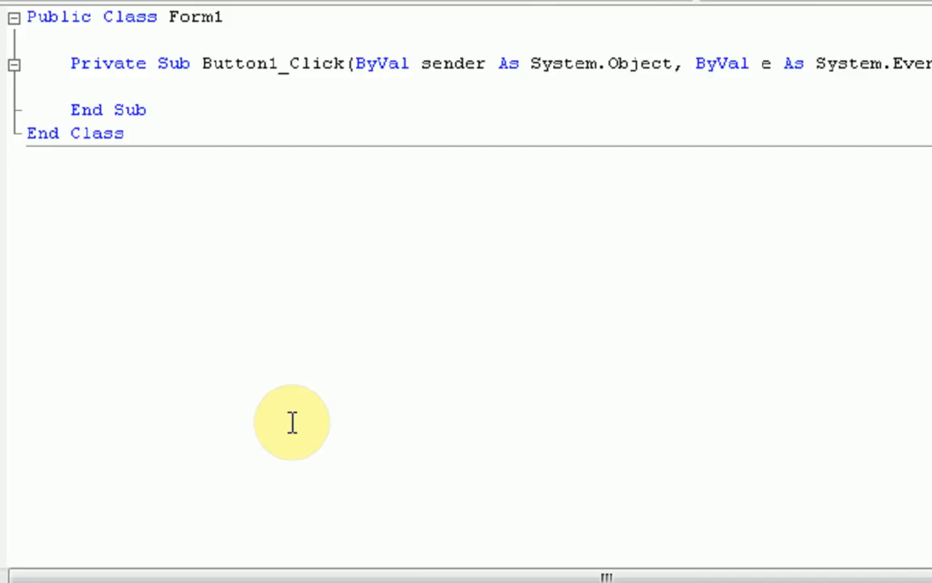
type("Shell(")
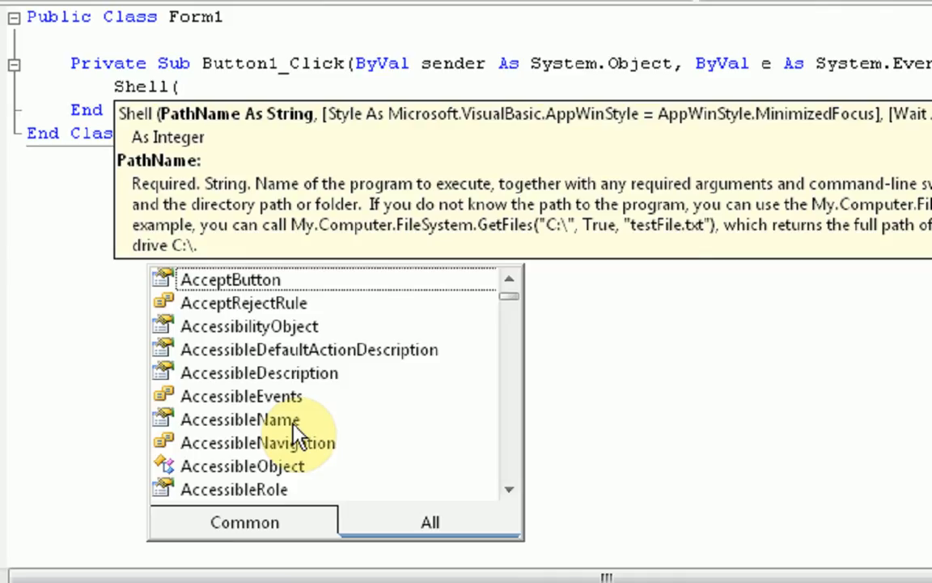
type("My.")
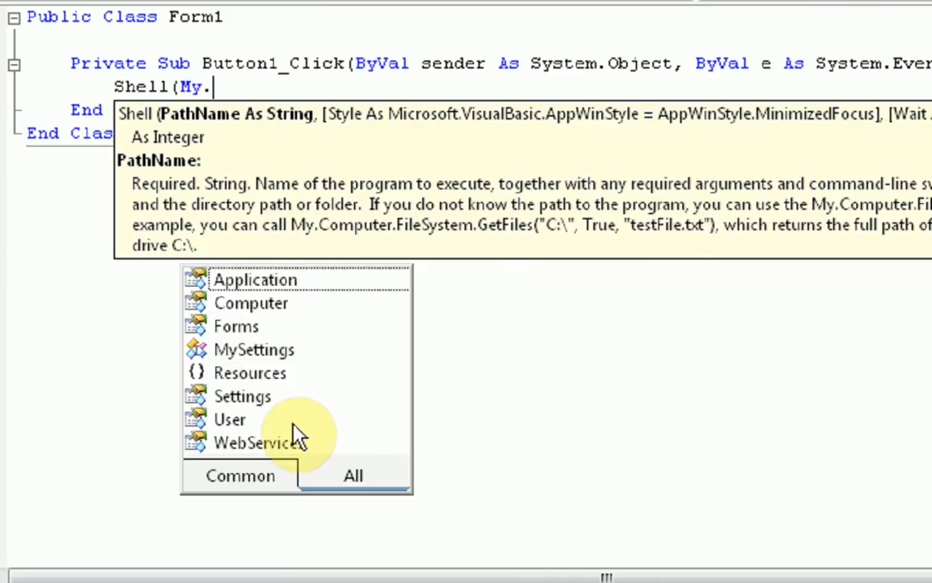
type("application.")
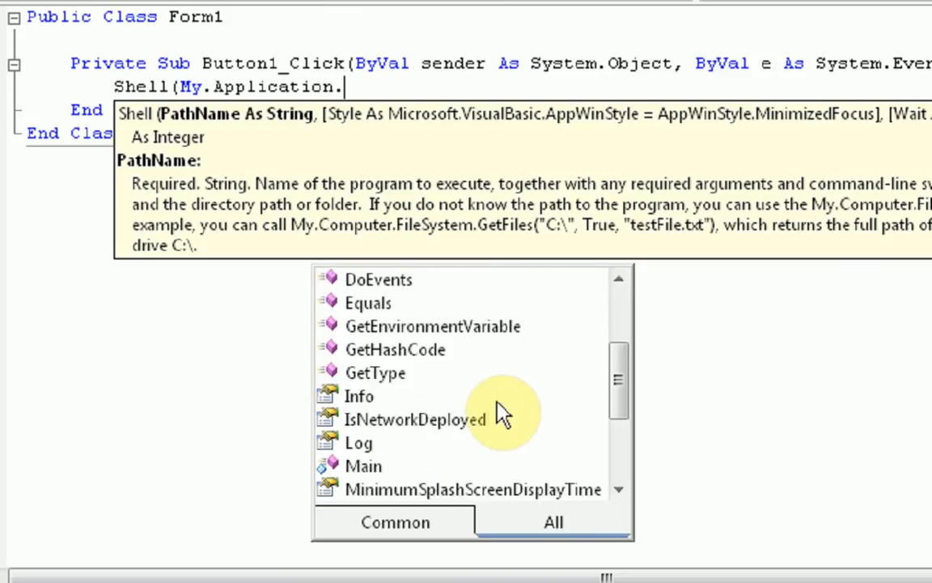
Complete the call with Info.DirectoryPath + "\program.exe")
double_click(359, 396)
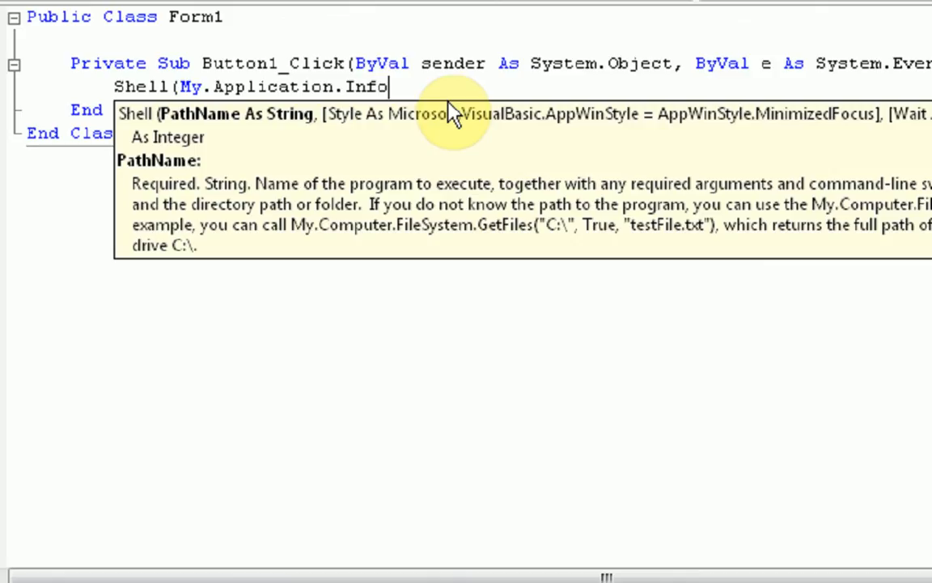
type(".di")
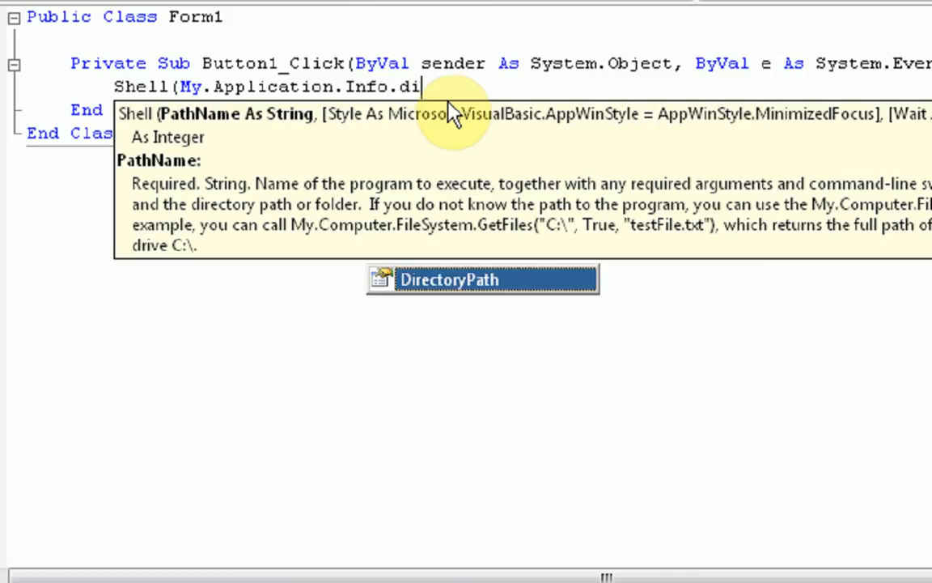
type("rectoryPath +")
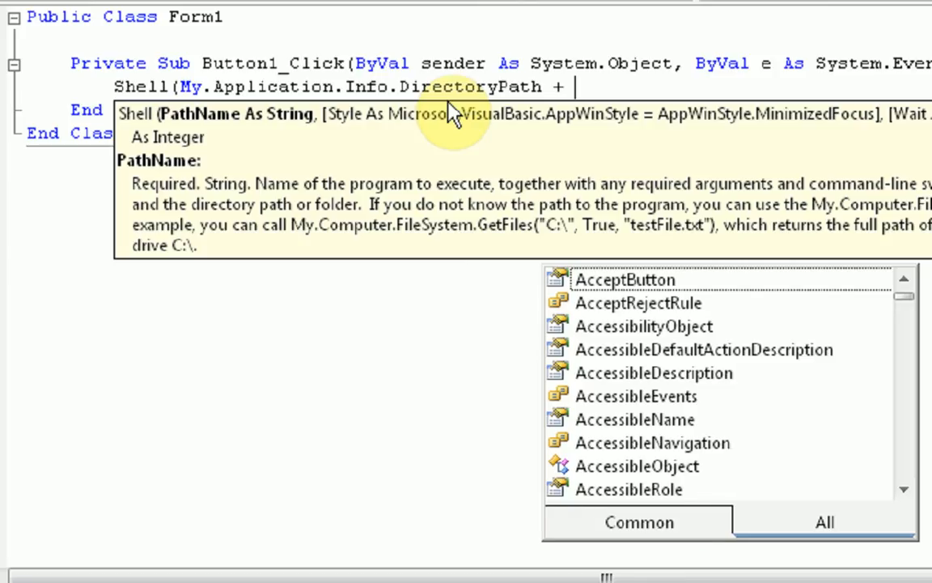
type("\"\\")
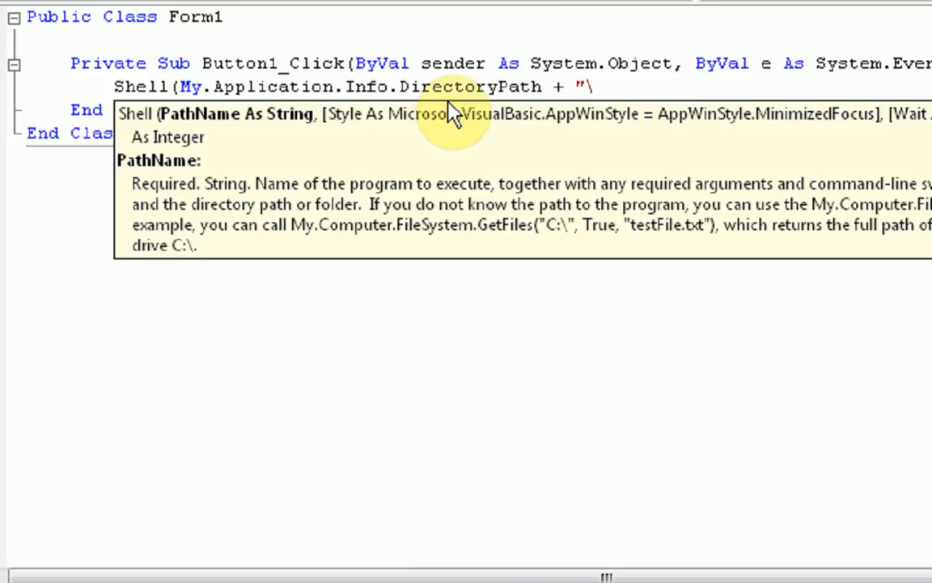
type("prog")
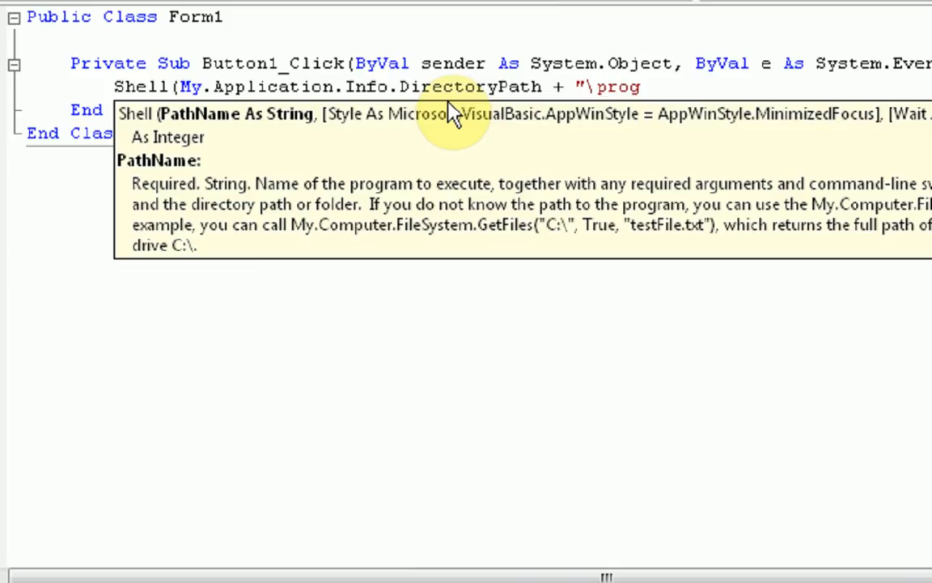
type("ram.exe")
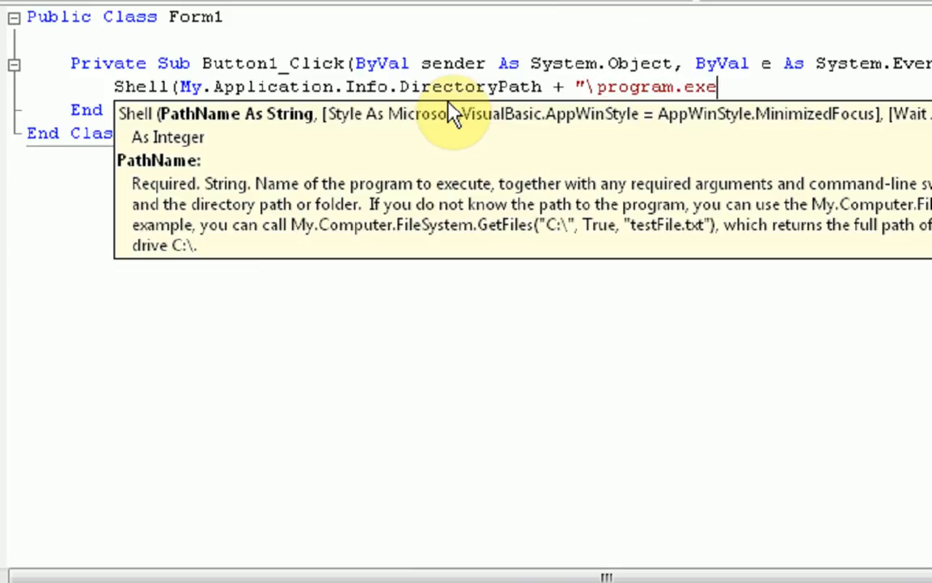
type(")")
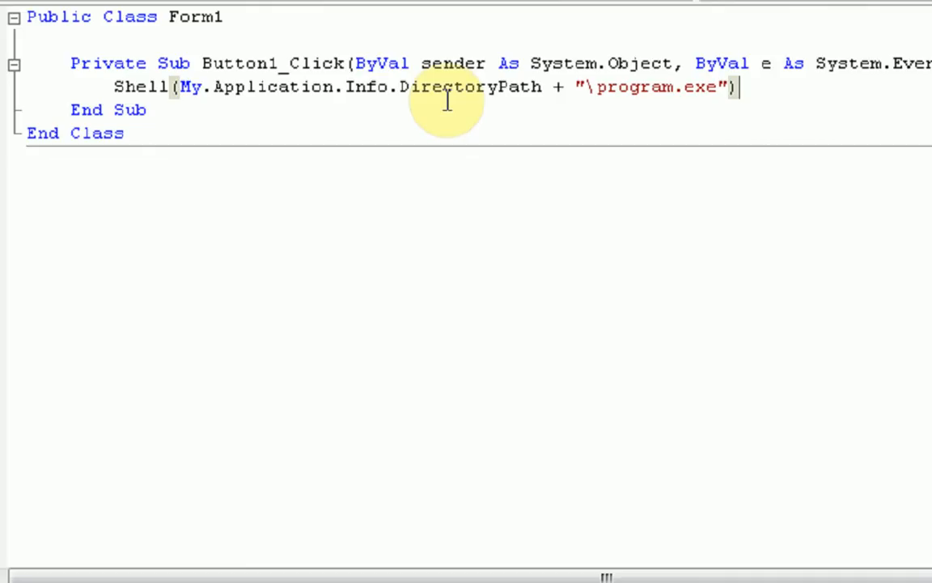
mouse_move(96, 141)
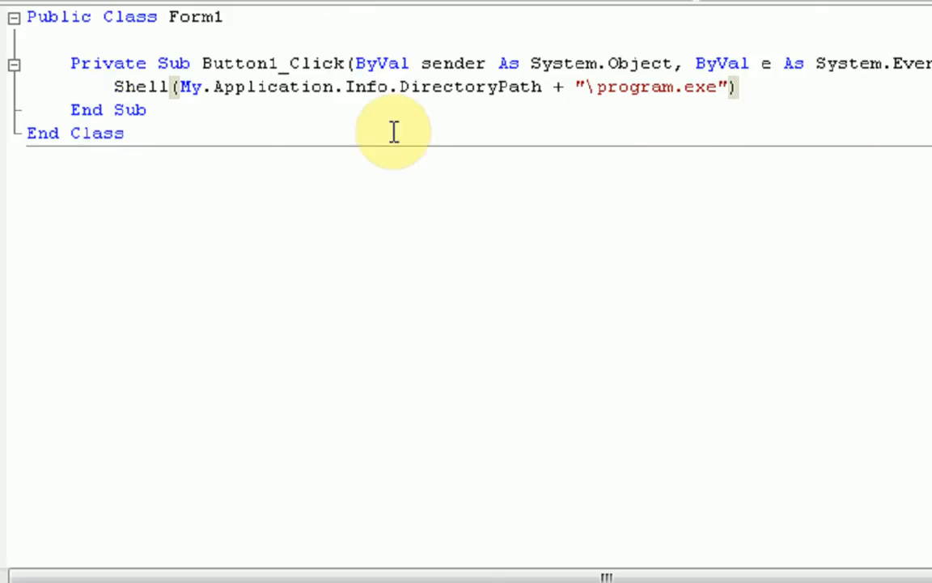
mouse_move(711, 93)
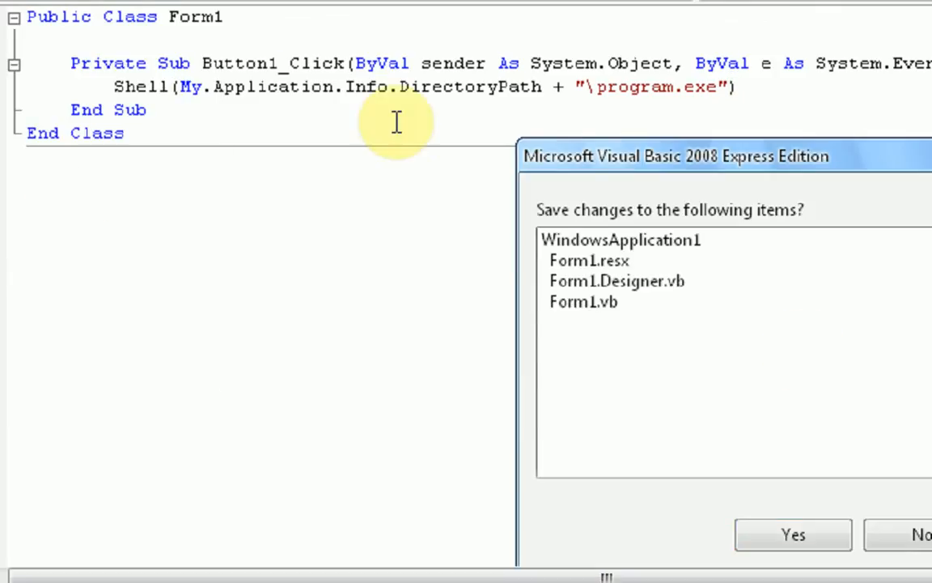
Confirm saving the project's changes and enter BP as the project name
left_click(791, 534)
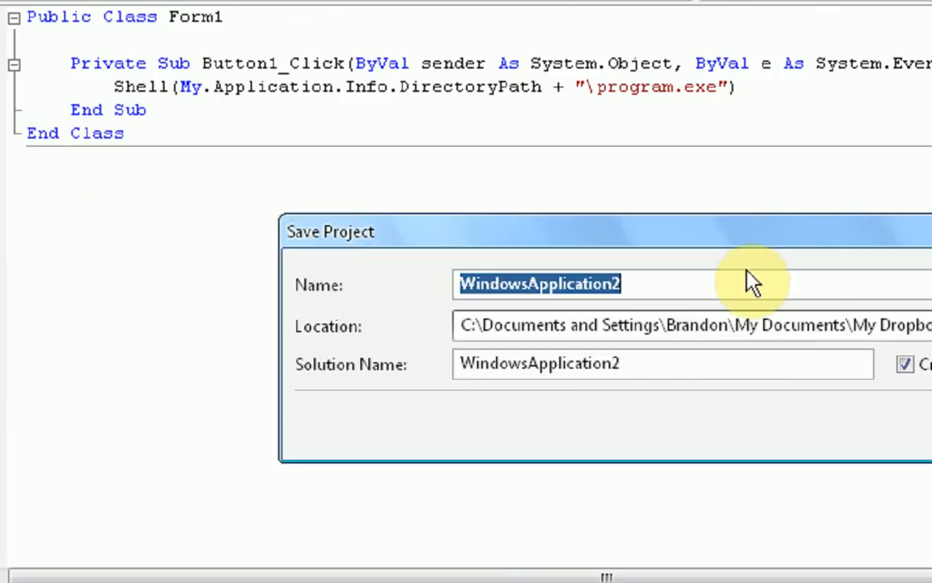
mouse_move(708, 284)
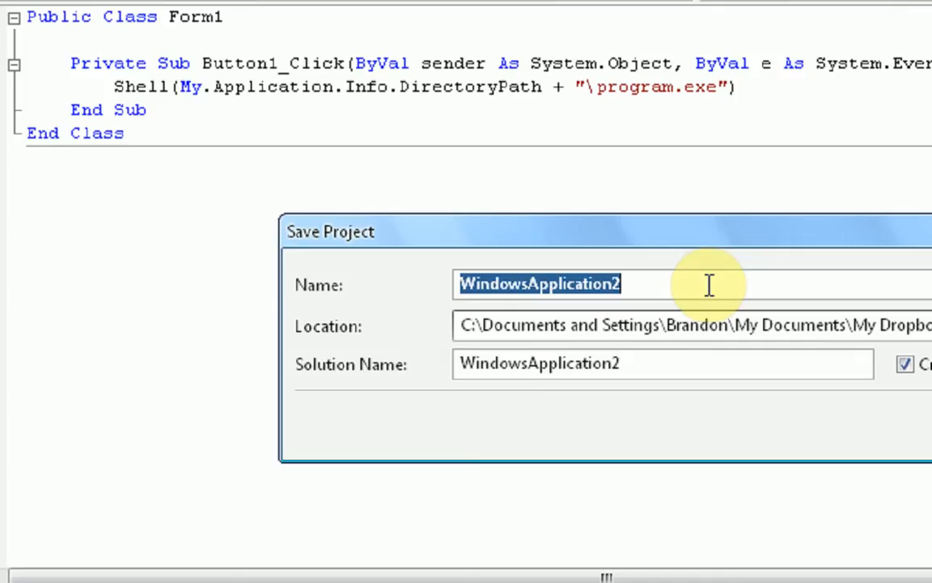
type("BP")
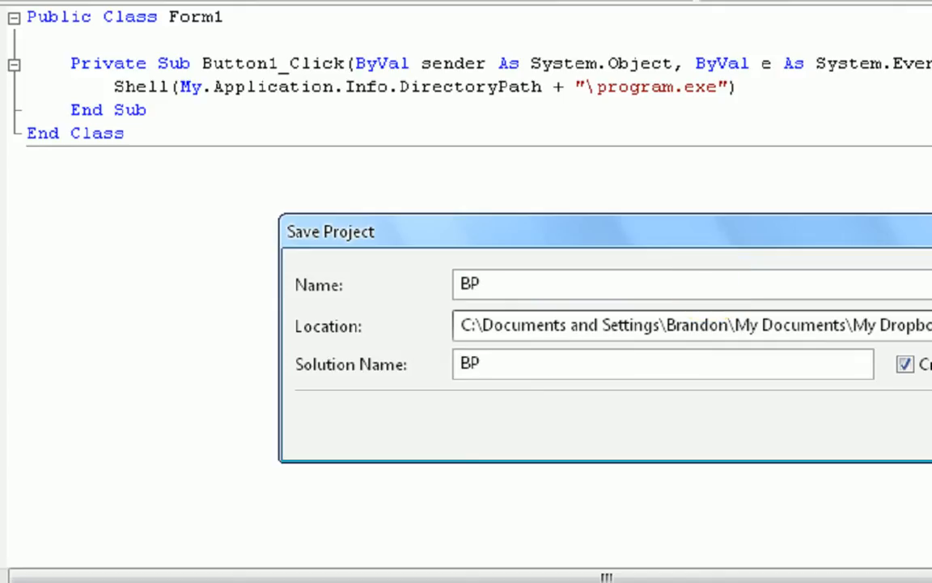
mouse_move(632, 122)
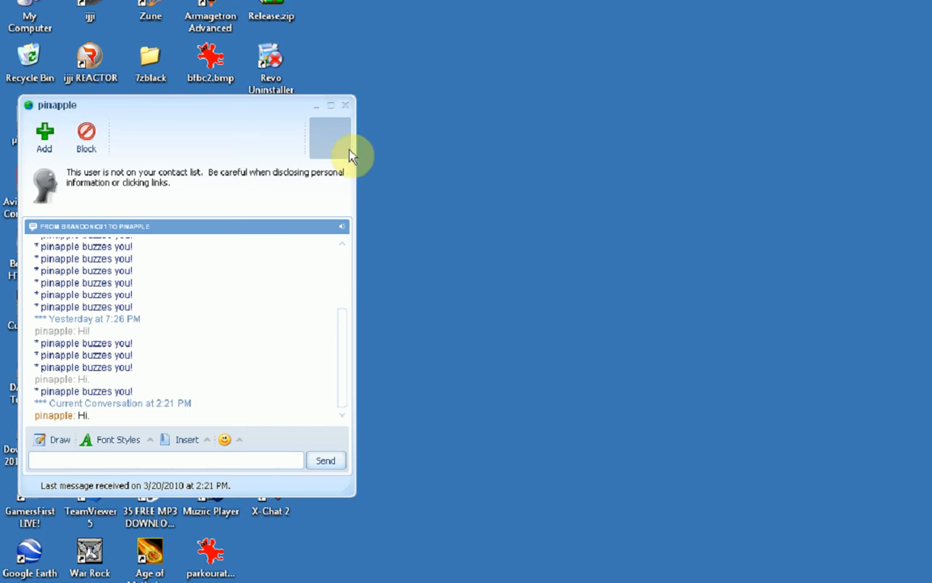
Dismiss the instant-messenger chat window covering the desktop
left_click(343, 105)
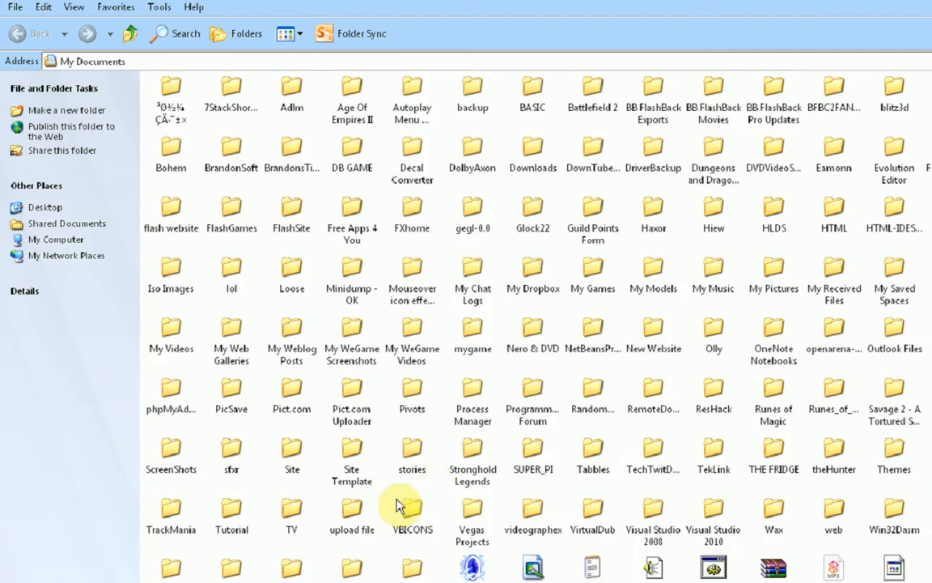
Navigate to My Dropbox\Visual Studio 2008\Projects and scroll toward Tutorialsave
scroll("down", 3)
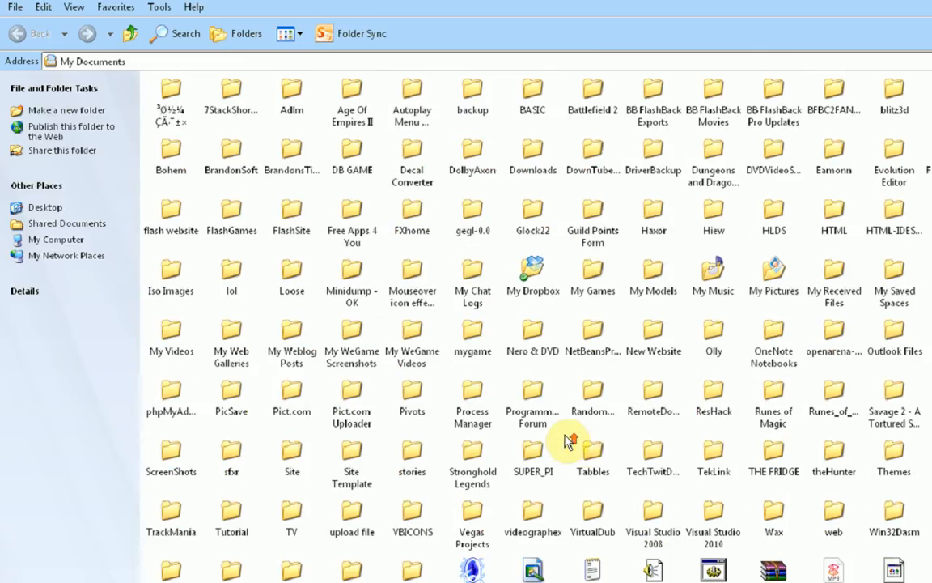
double_click(652, 523)
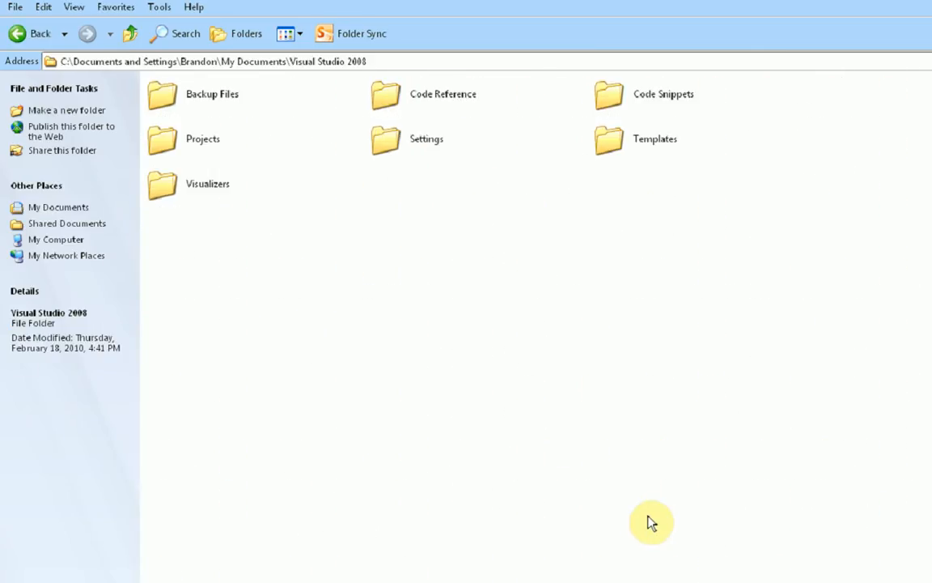
mouse_move(293, 312)
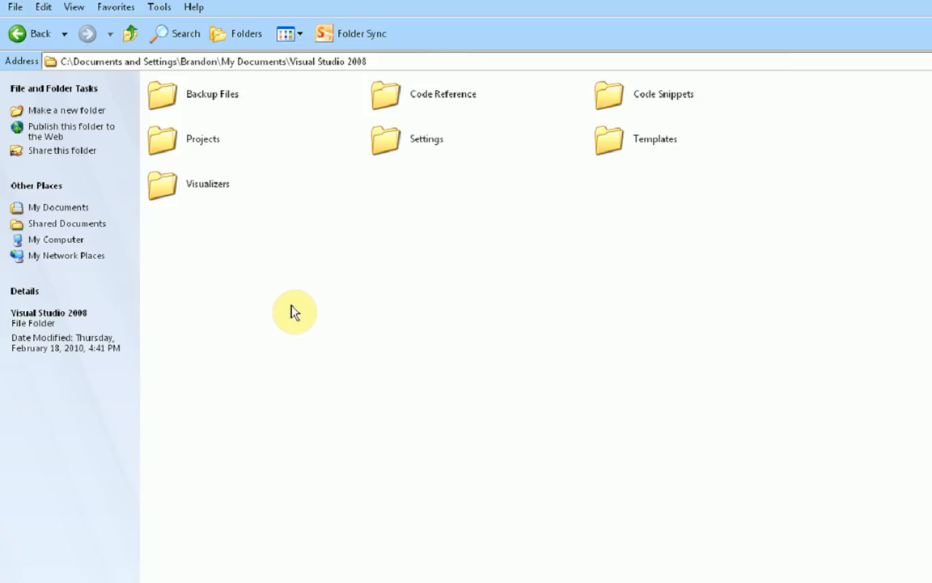
mouse_move(407, 209)
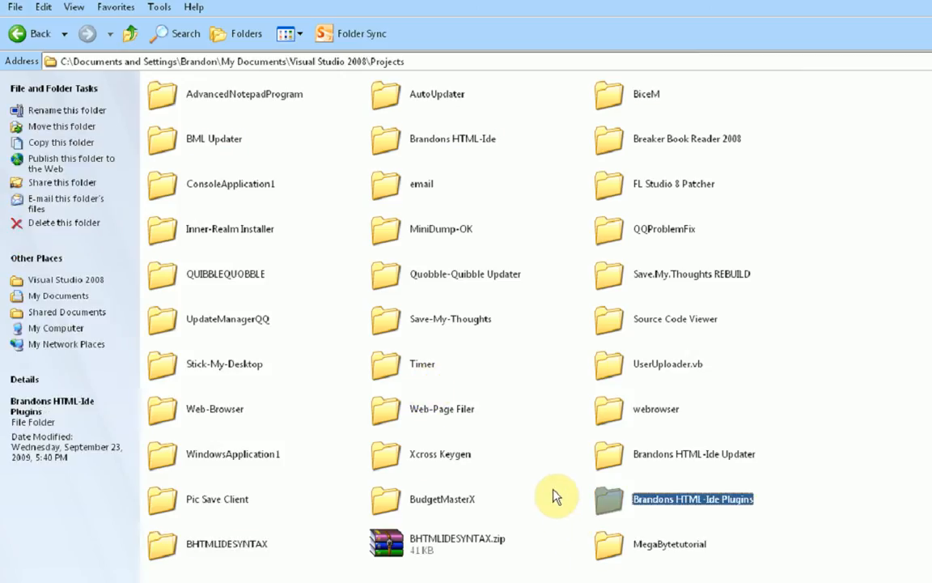
left_click(689, 453)
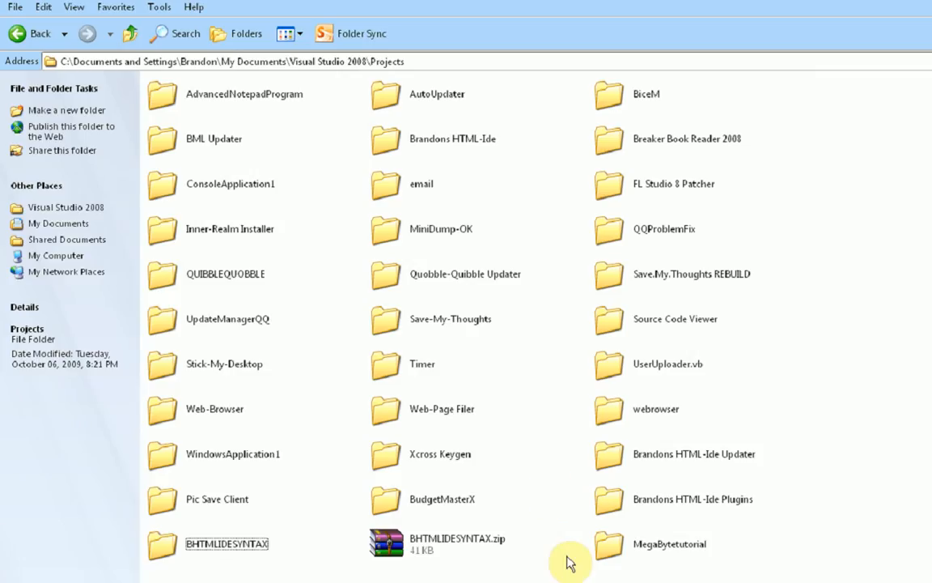
left_click(234, 454)
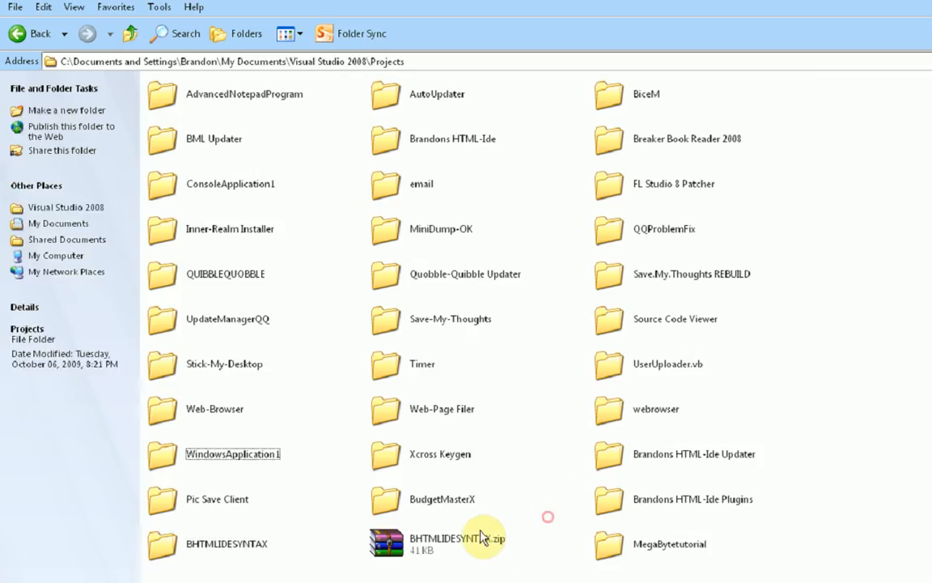
mouse_move(757, 452)
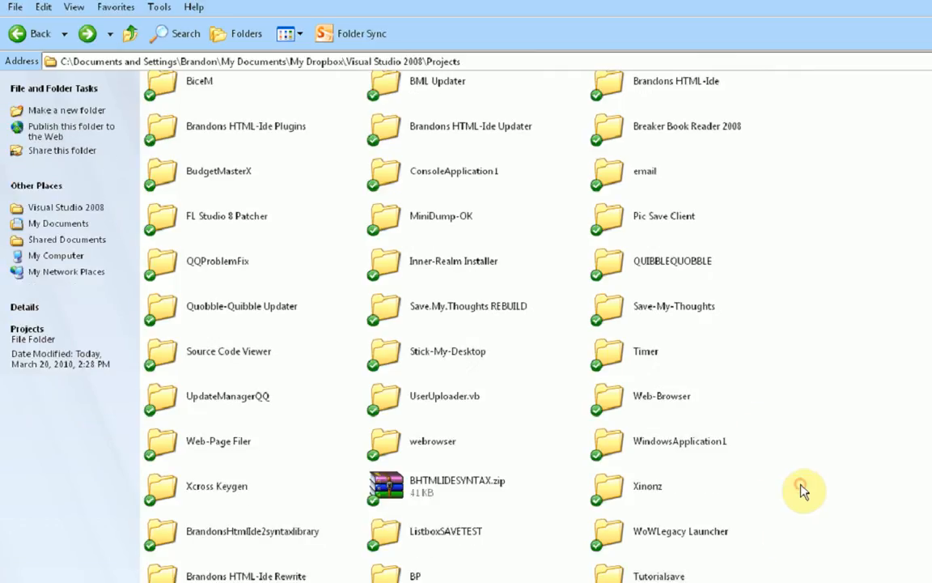
scroll("down", 3)
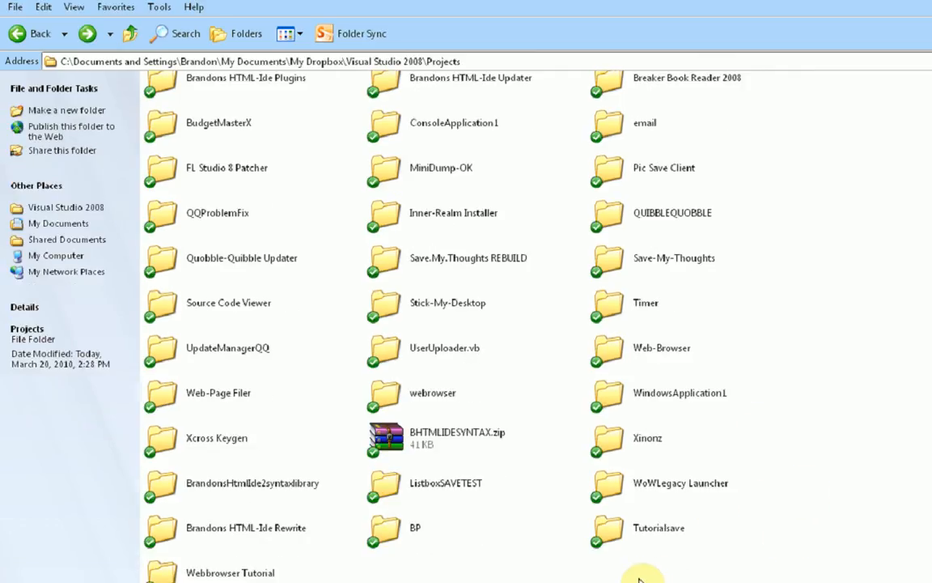
mouse_move(583, 573)
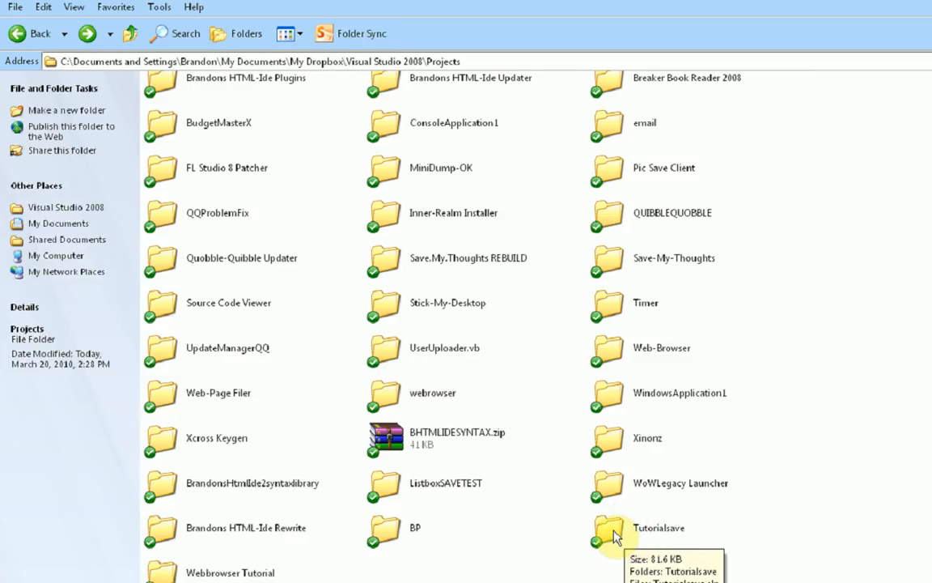
double_click(599, 528)
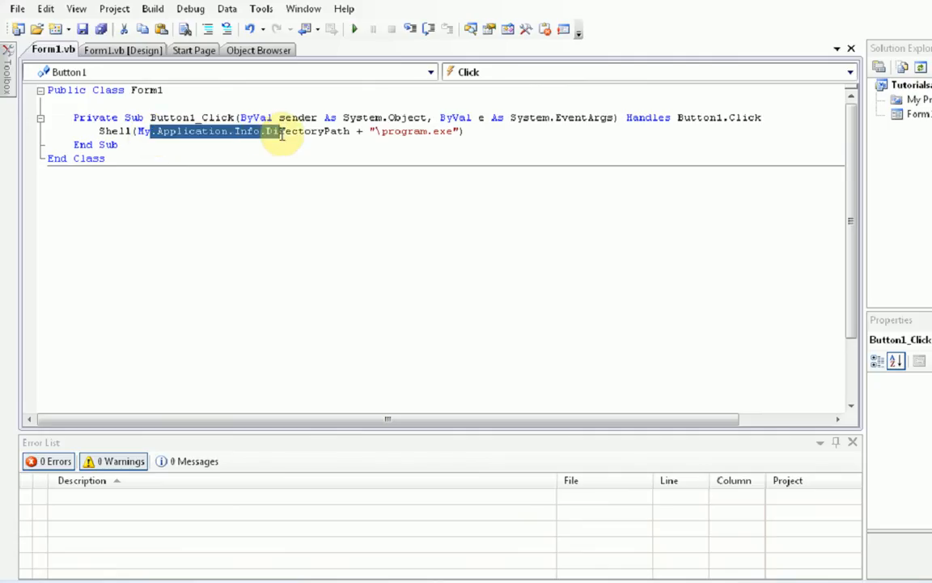
left_click_drag(281, 131, 354, 131)
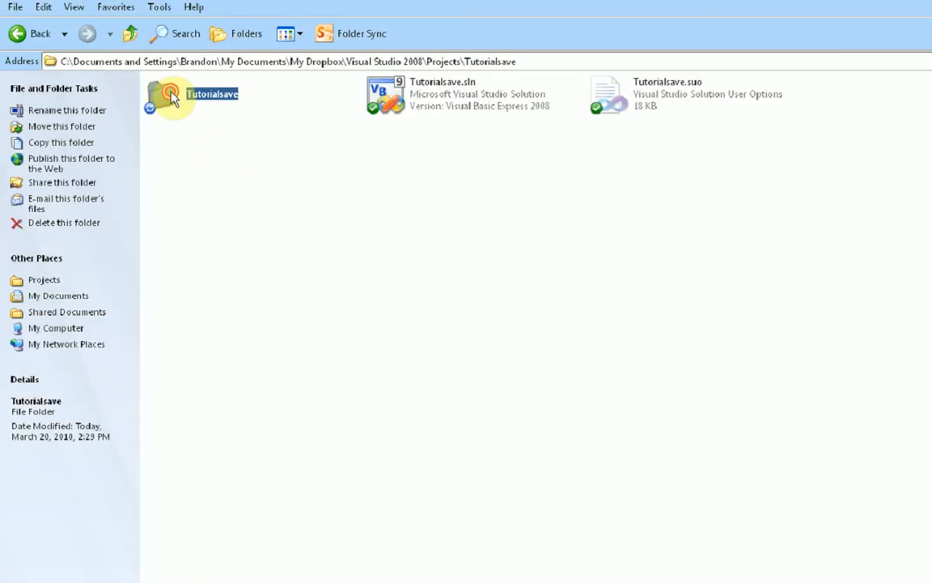
Open the inner Tutorialsave folder and reach its bin folder
double_click(168, 94)
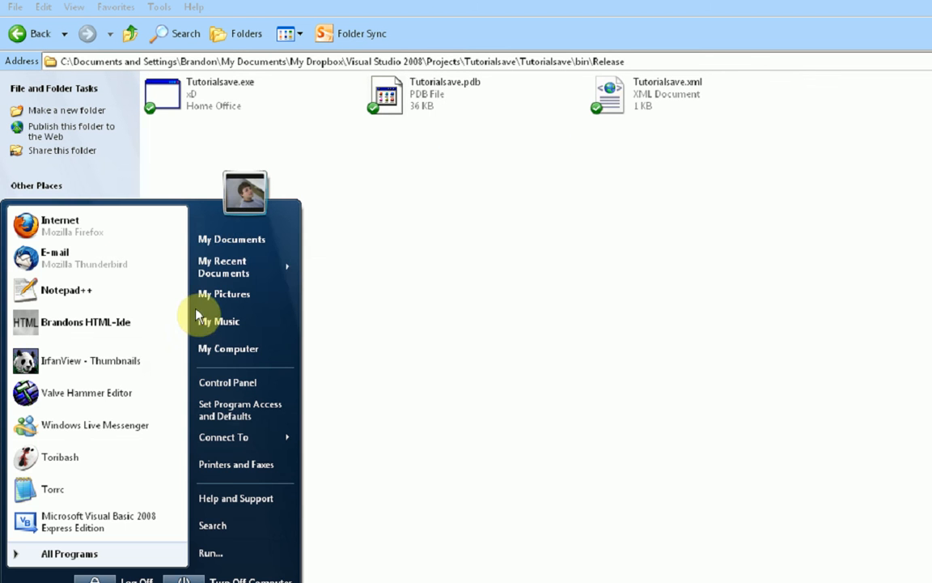
left_click(231, 239)
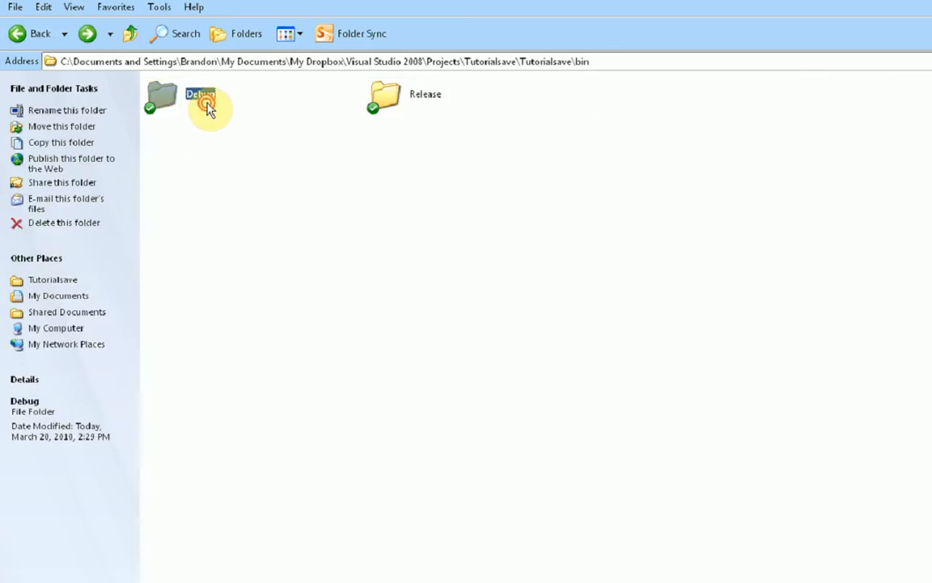
Check program.exe in Debug, return to Release, and rename ZoomIt.exe to program.exe
double_click(205, 101)
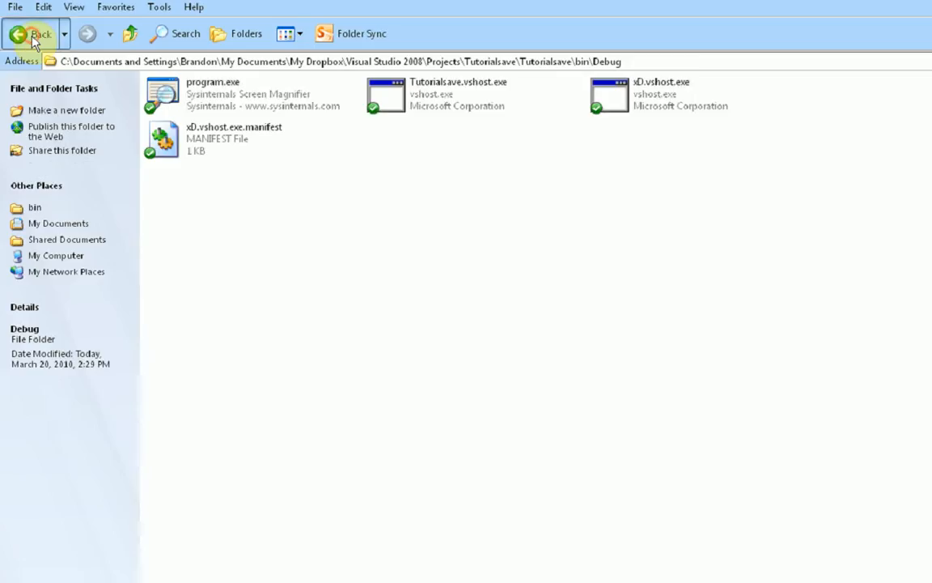
left_click(27, 34)
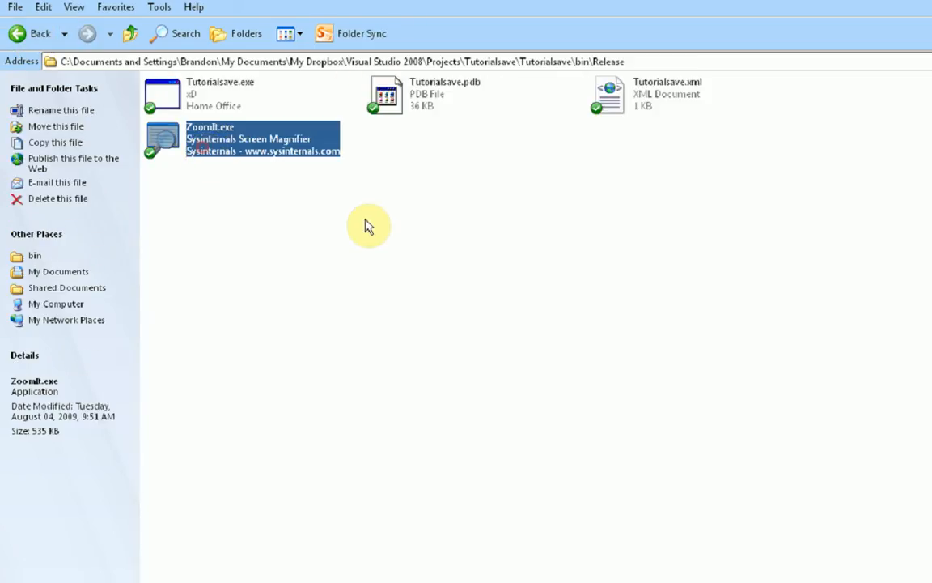
type("program.exe\")")
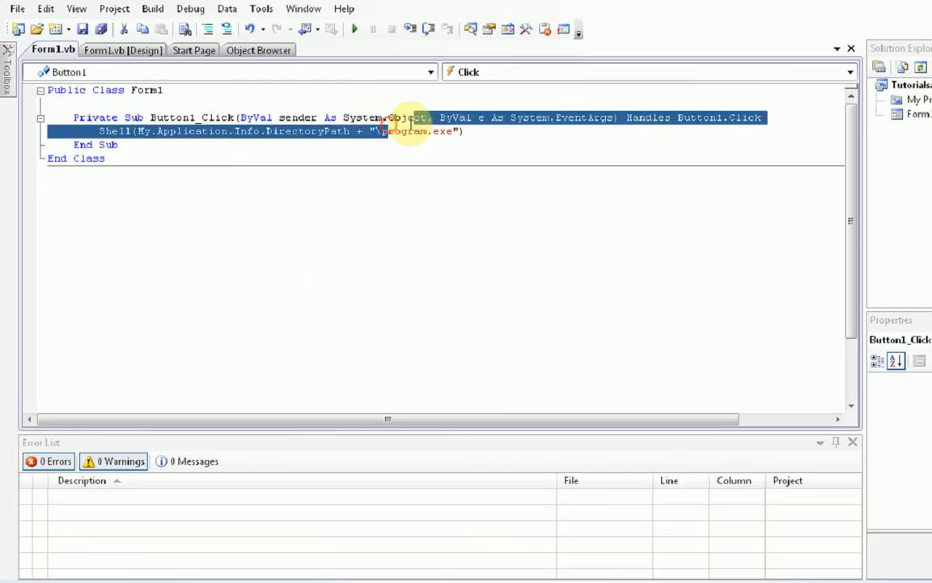
Start debugging and click Button1 on the running form to launch ZoomIt
left_click(323, 188)
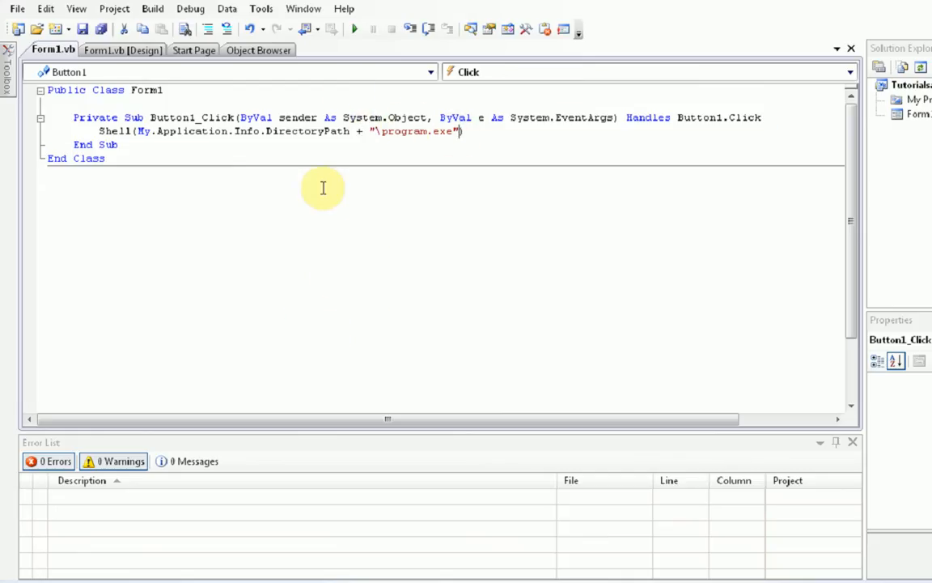
mouse_move(352, 29)
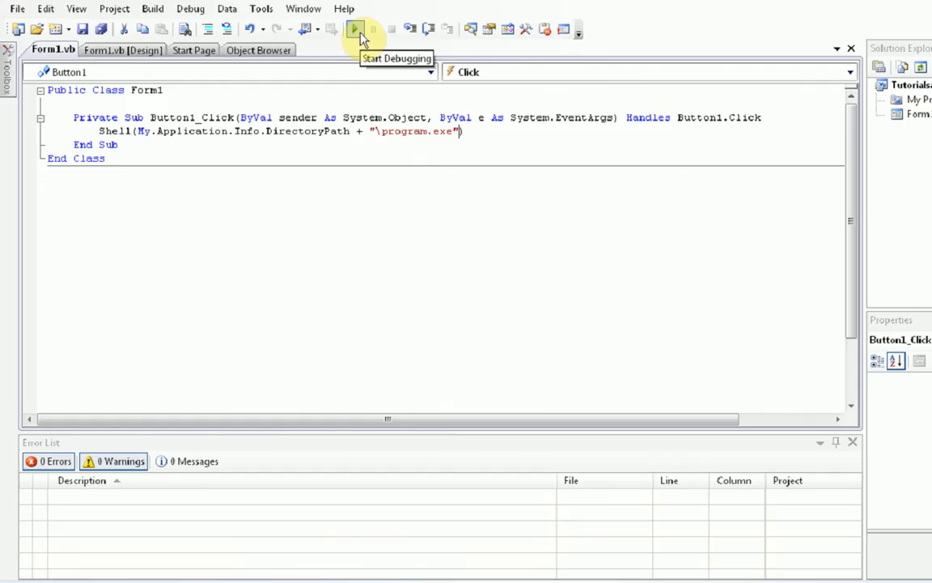
left_click(352, 29)
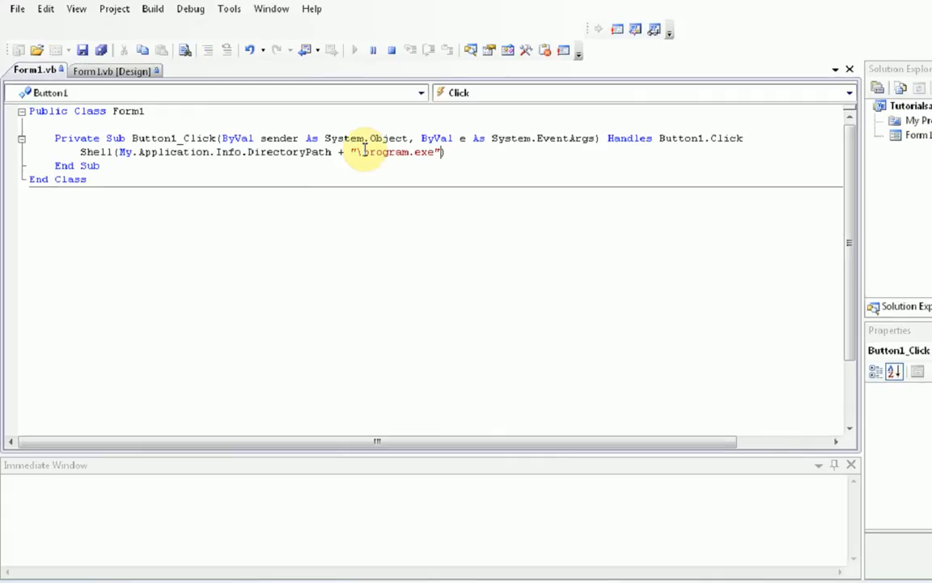
mouse_move(332, 338)
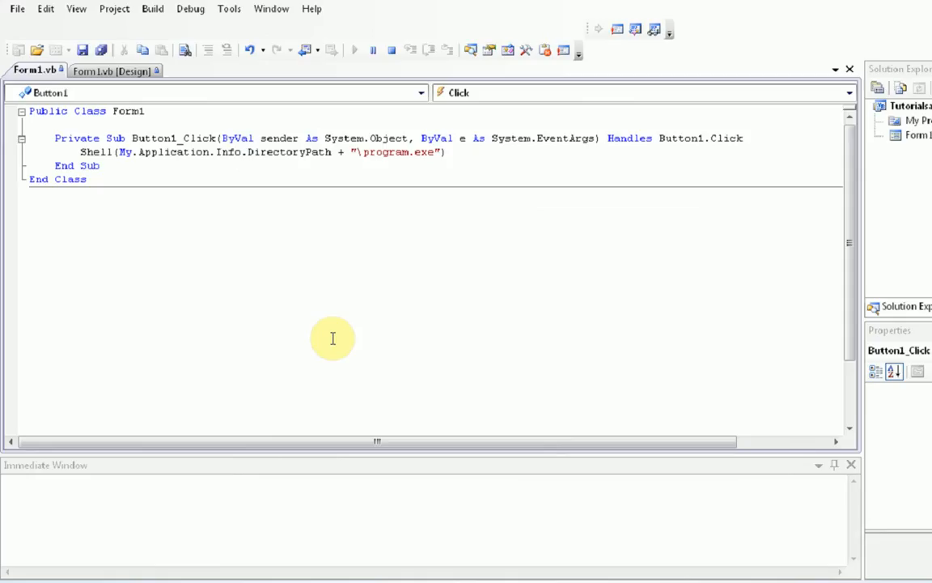
left_click(353, 49)
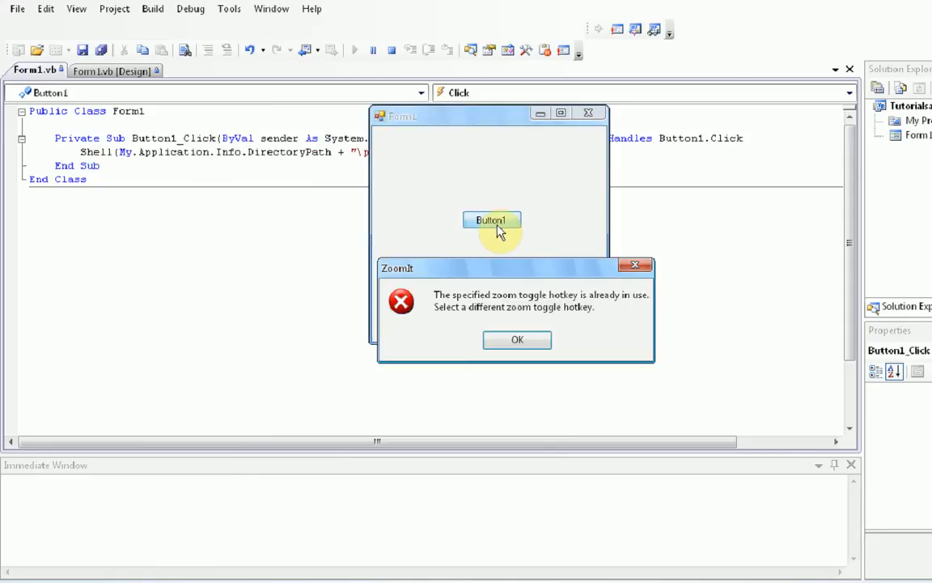
Enter alternative ZoomIt zoom and draw hotkeys and dismiss each hotkey-in-use error
left_click(517, 340)
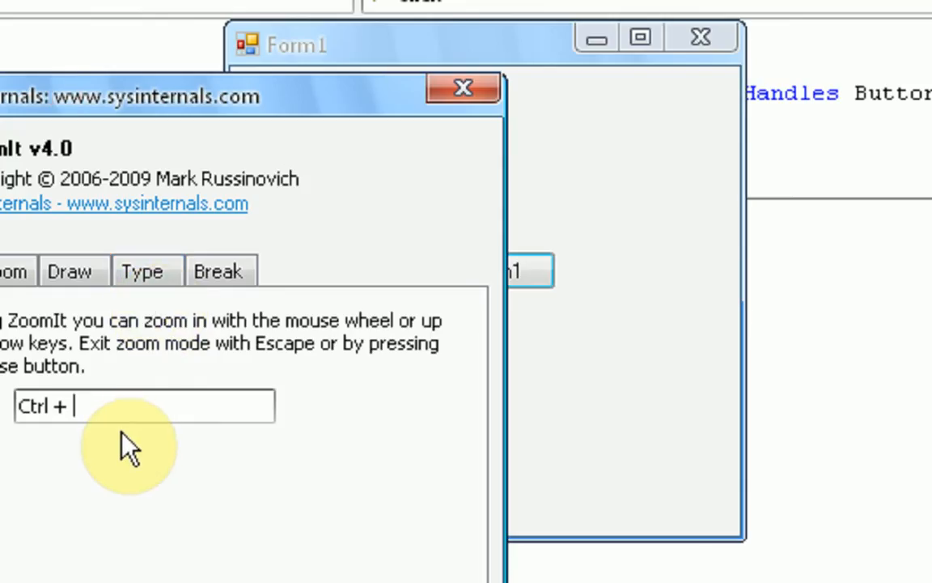
type("Z")
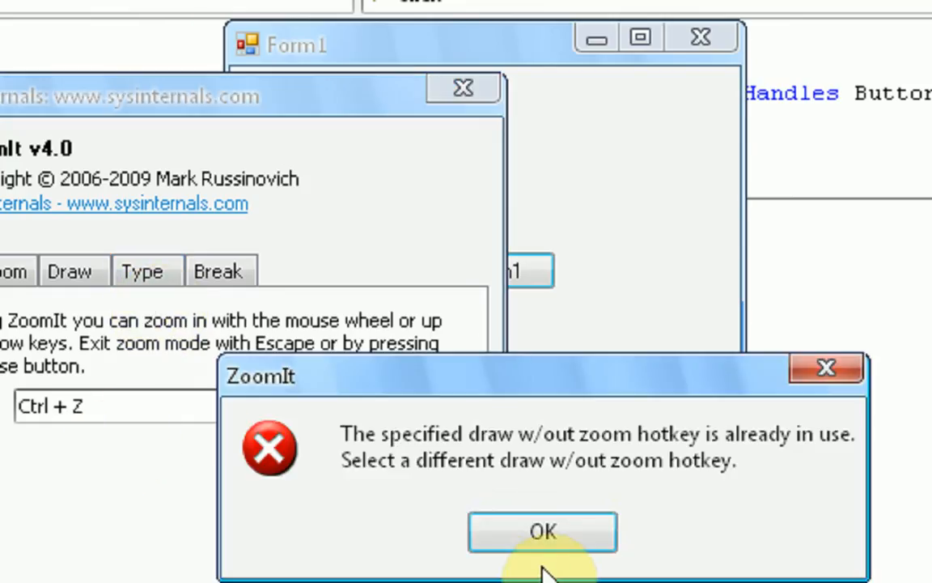
left_click(545, 533)
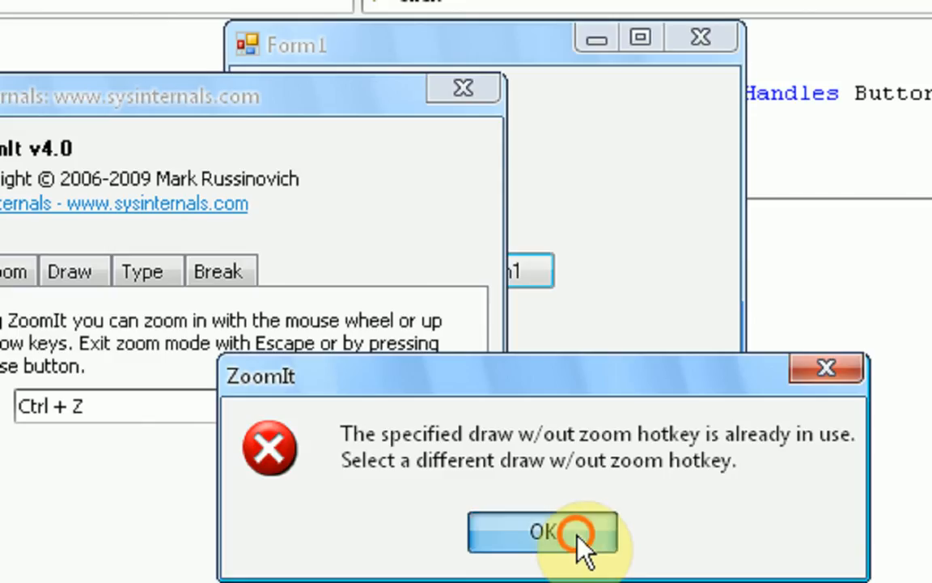
left_click(548, 531)
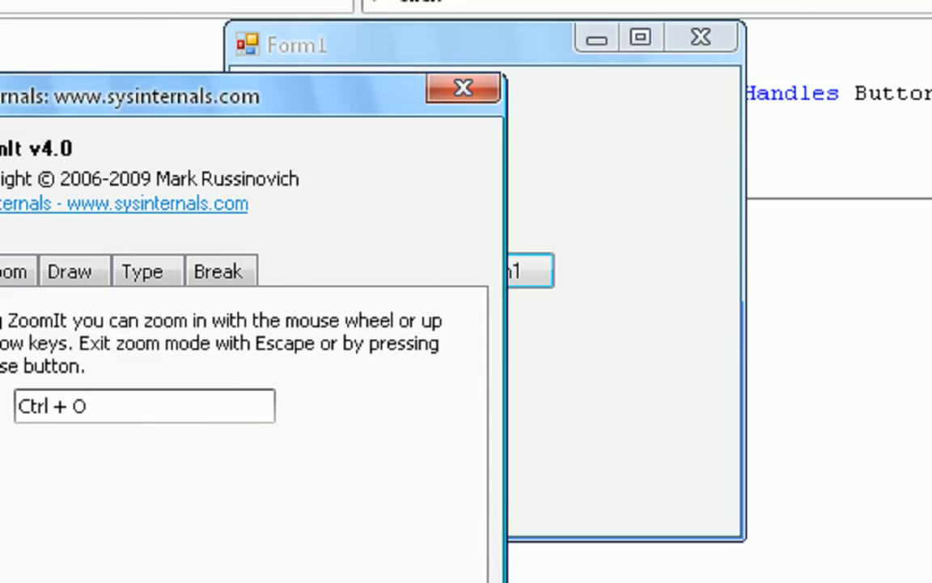
left_click(166, 407)
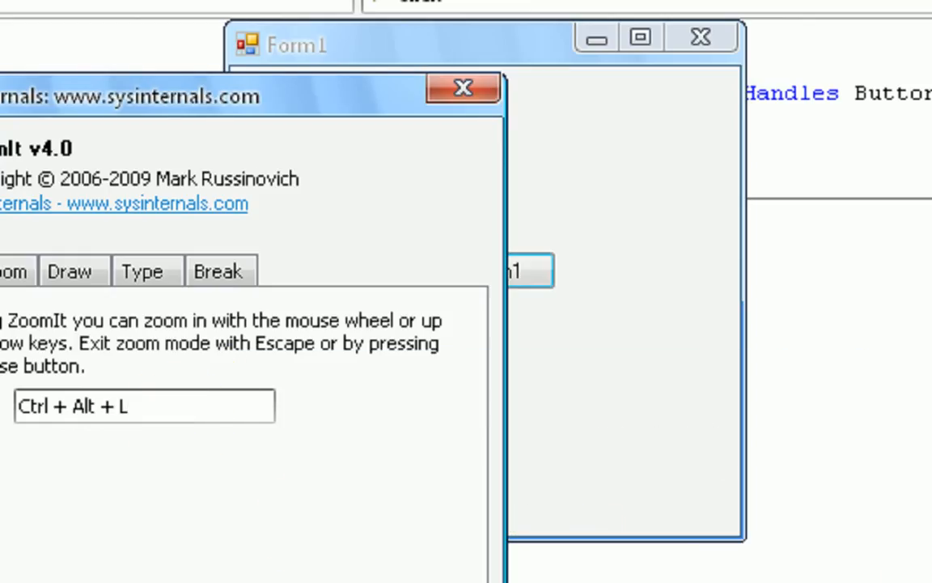
left_click(457, 86)
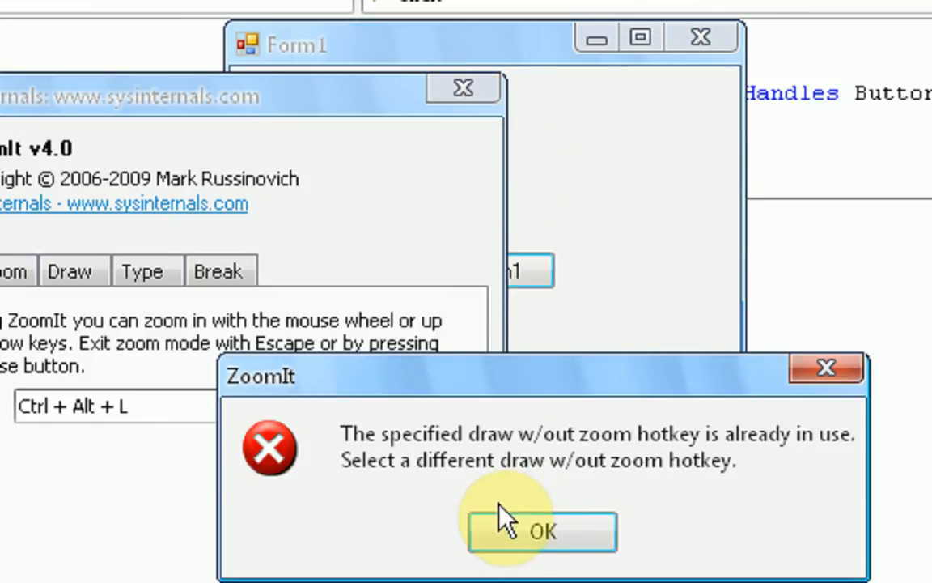
left_click(547, 533)
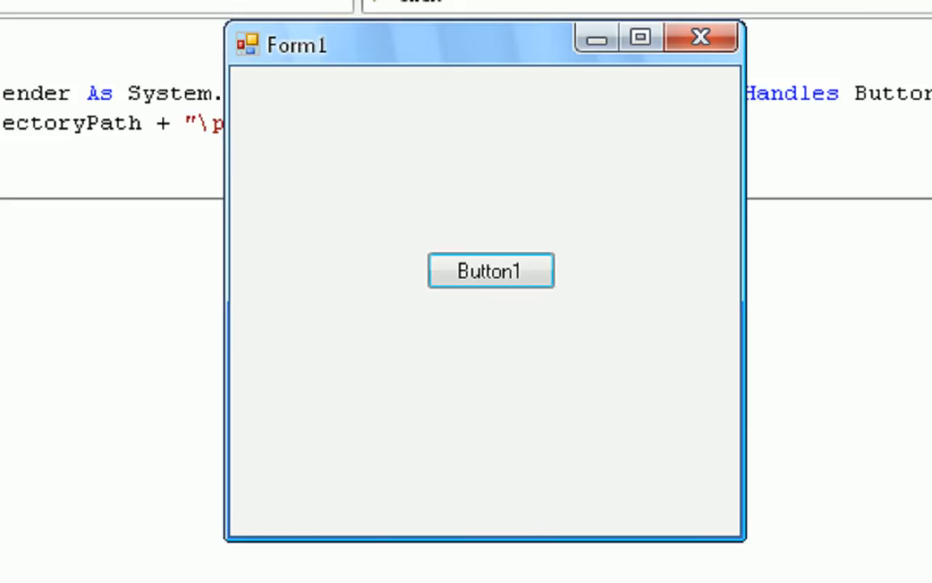
Relaunch ZoomIt from Button1, confirm its settings, and dismiss the zoom toggle hotkey error
left_click(335, 123)
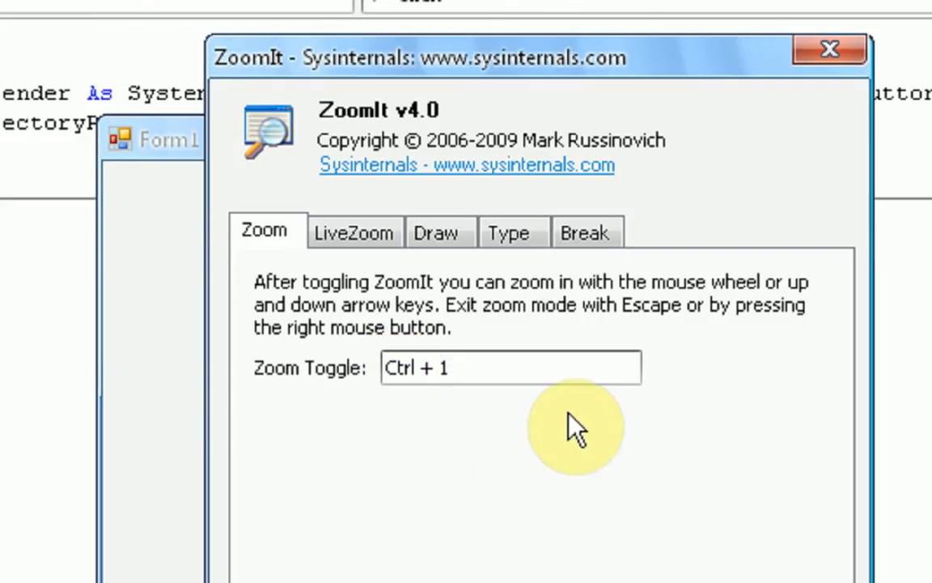
left_click(508, 232)
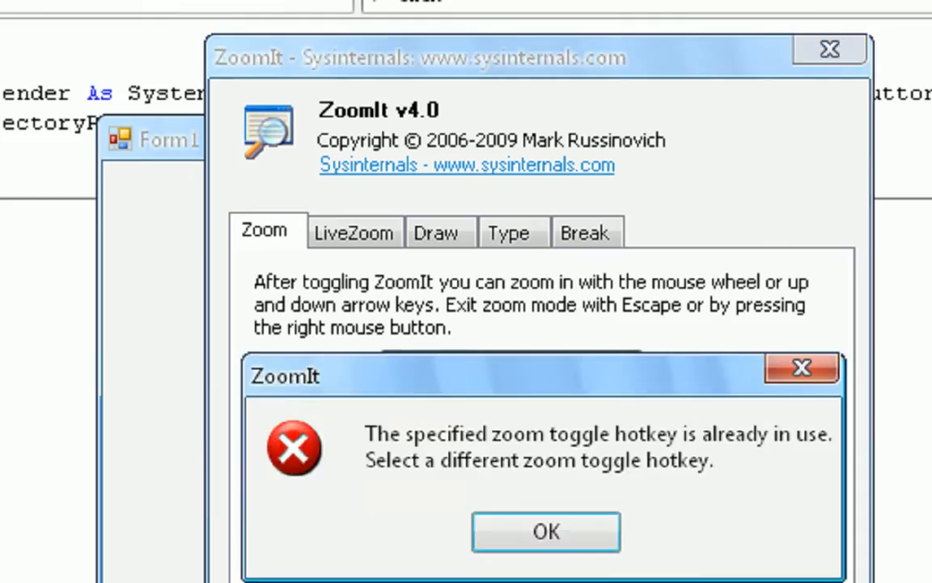
left_click(547, 531)
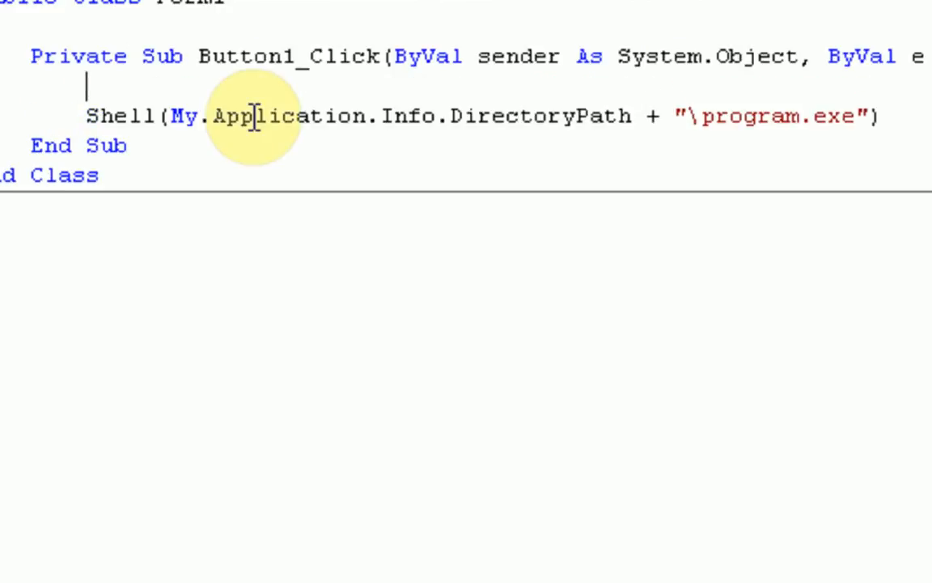
Put an If 2 + 2 = 4 Then condition above the Shell line, closed by End If
type("If 2+2 =")
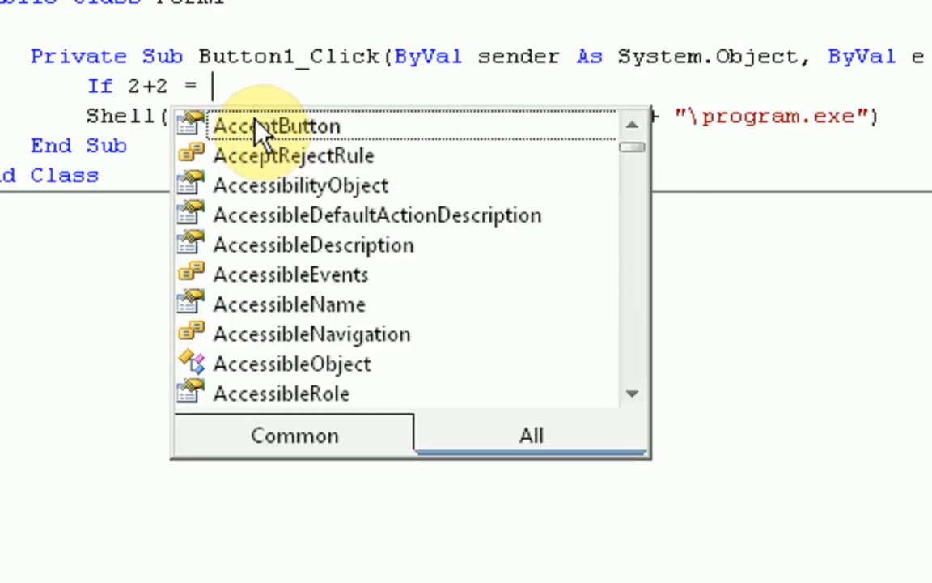
type("4 Then")
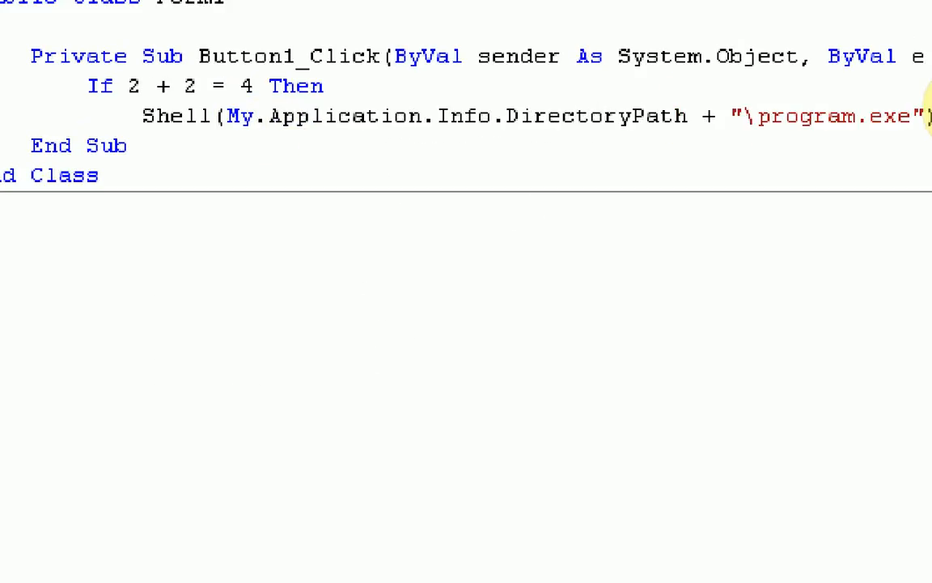
type("e")
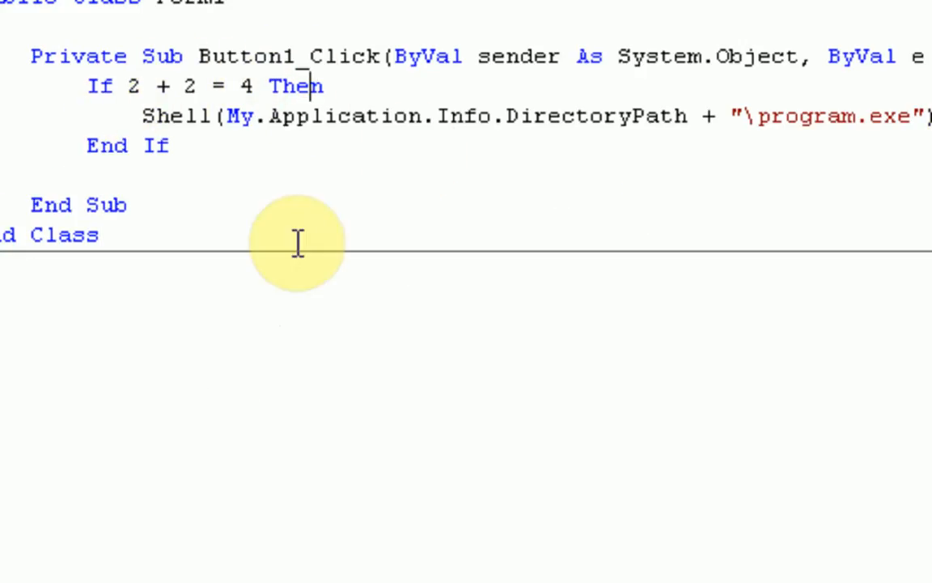
mouse_move(807, 221)
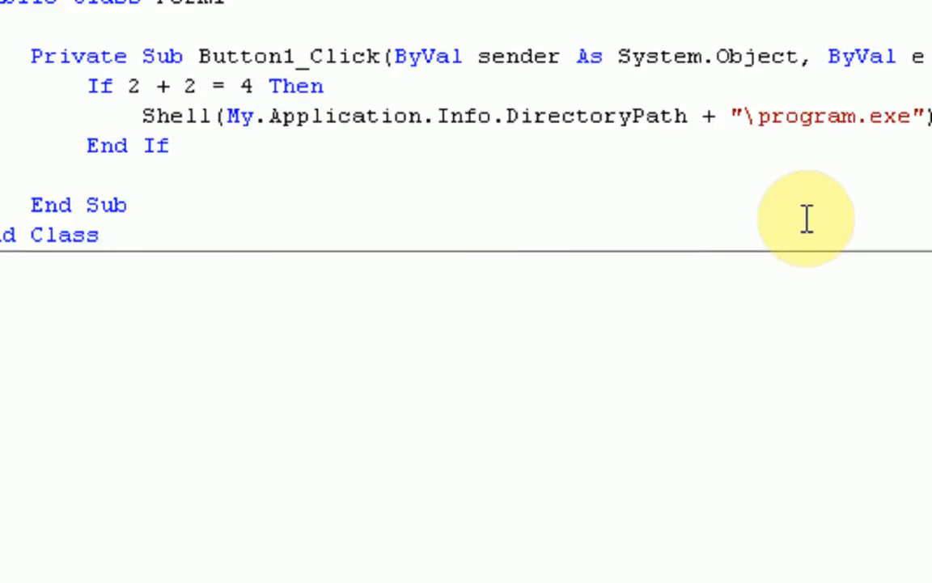